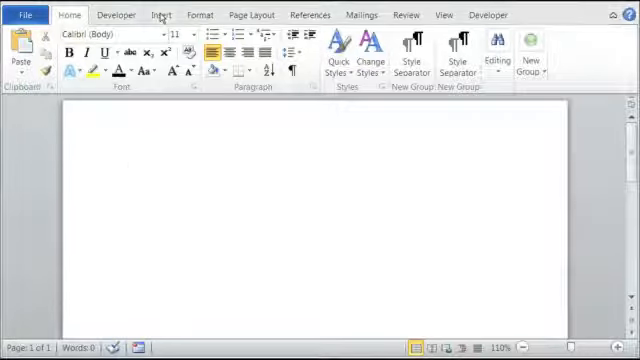
Switch the ribbon to the Insert commands for the blank document
click(160, 14)
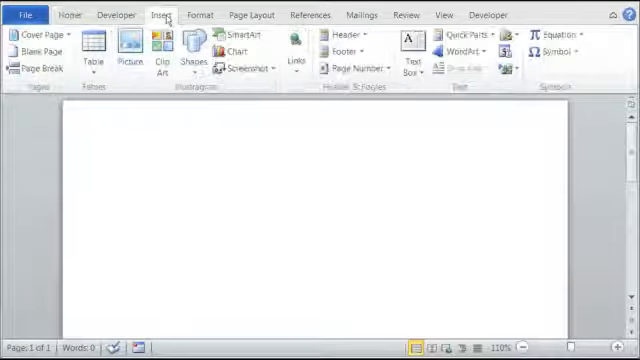
Insert the Water Lilies picture from Sample Pictures into the document
click(124, 56)
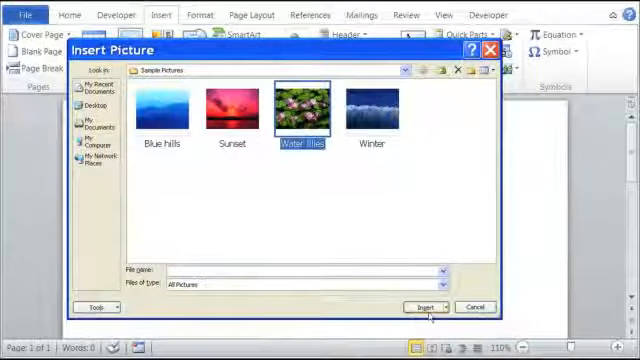
click(412, 308)
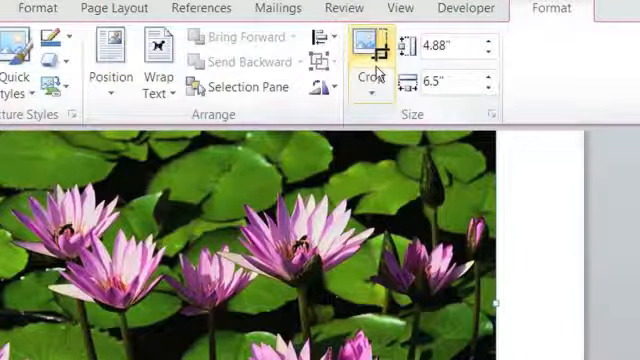
Activate the Crop tool on the Water Lilies picture from the Format tab
click(372, 56)
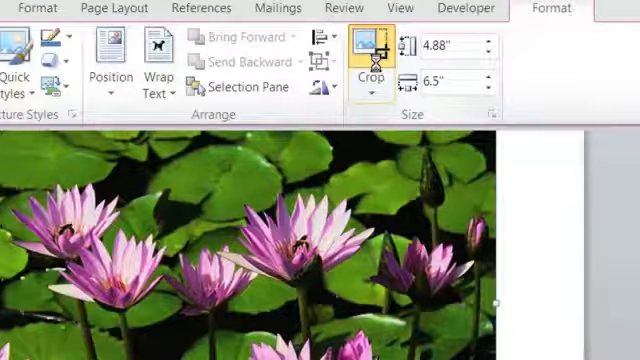